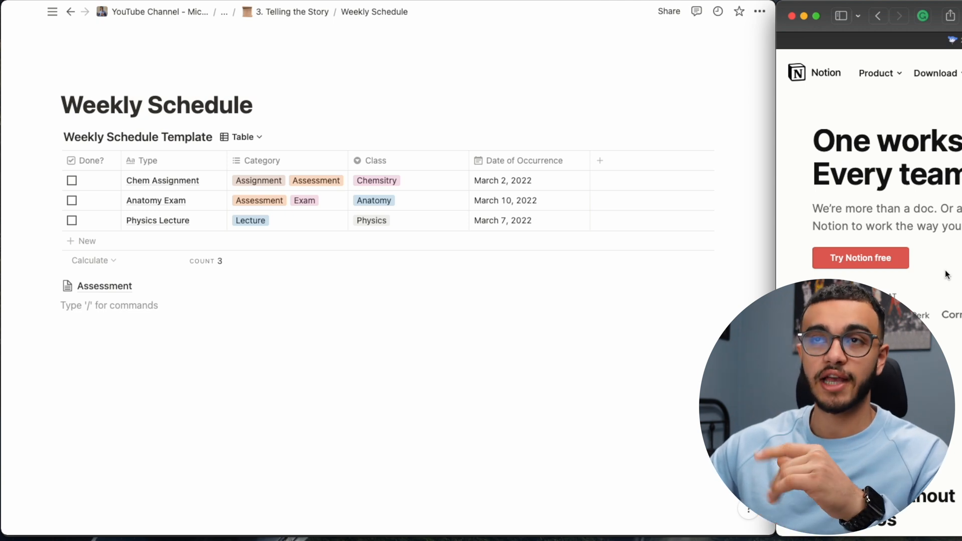
Step: Open the Physics Lecture entry as its own full page
left_click(110, 306)
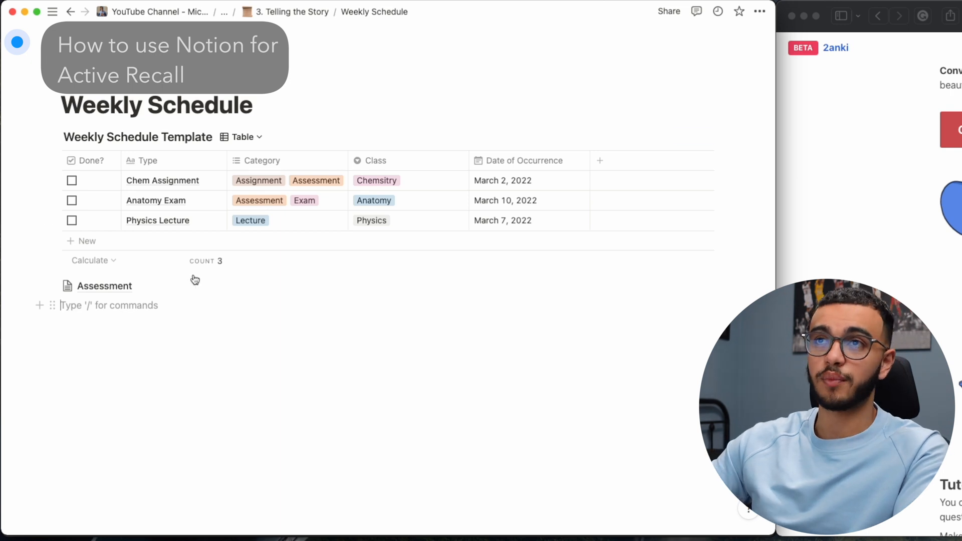
left_click(157, 220)
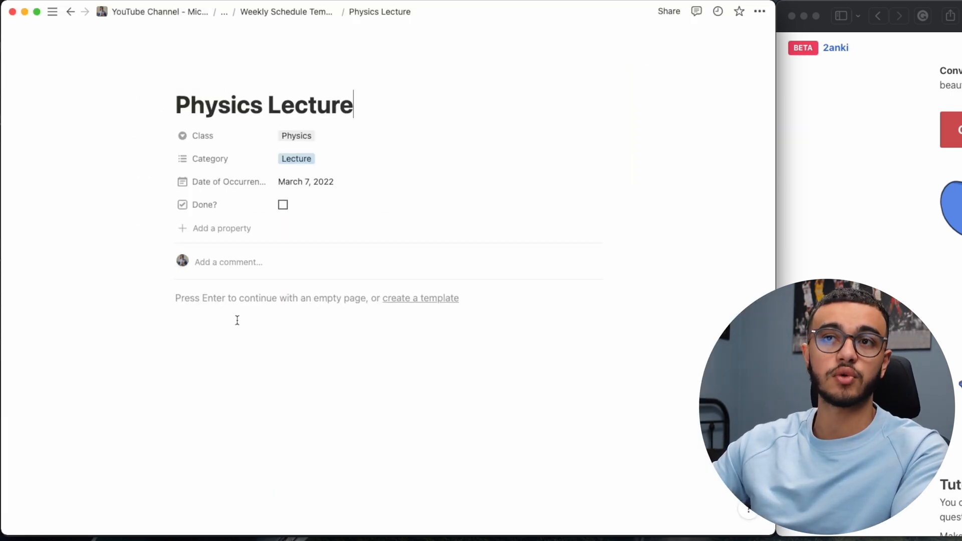
left_click(759, 11)
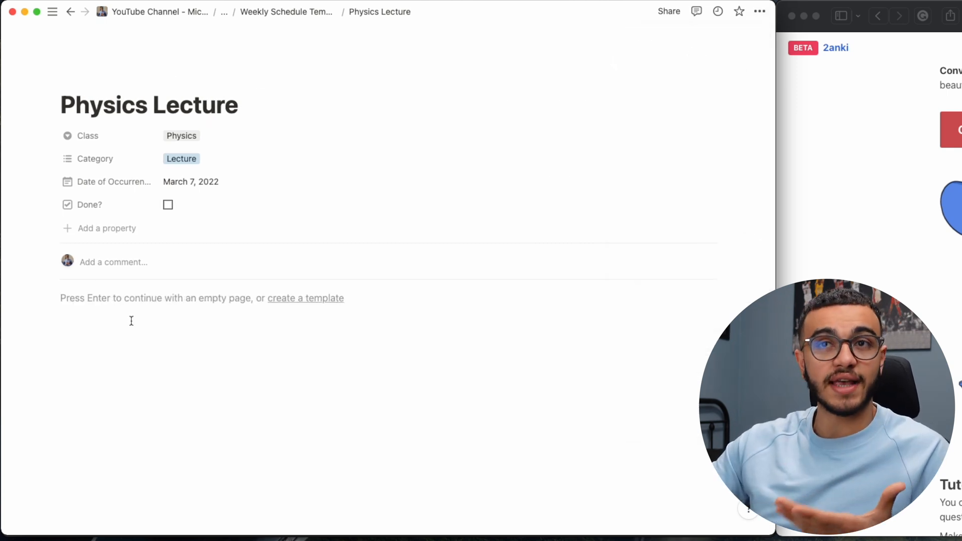
Step: Insert an empty toggle list block in the body and retitle the page Bio Lecture
left_click(123, 298)
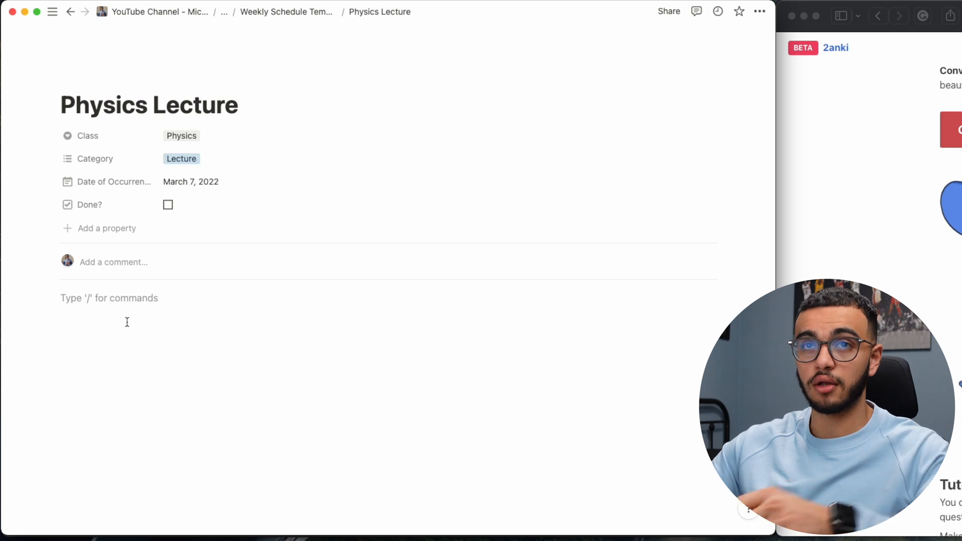
type("/")
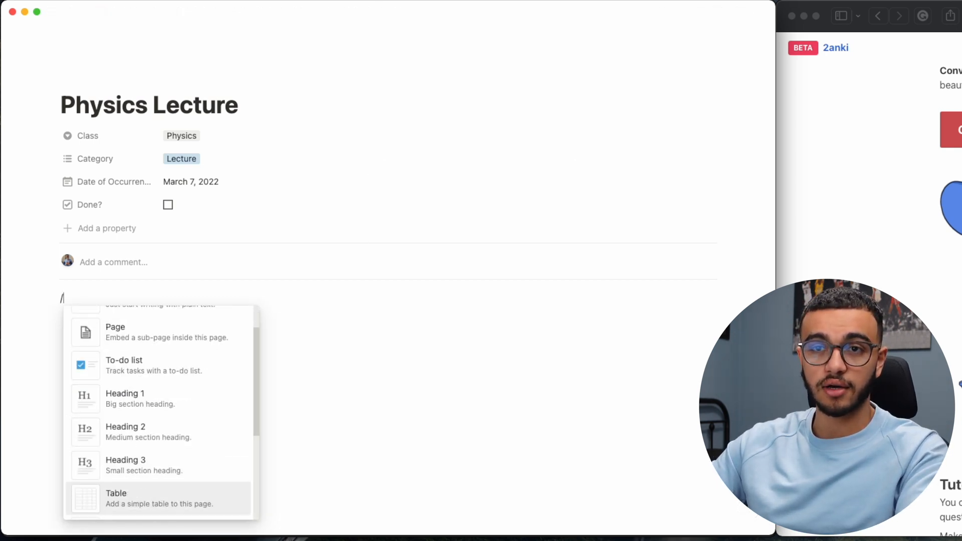
scroll("down", 3)
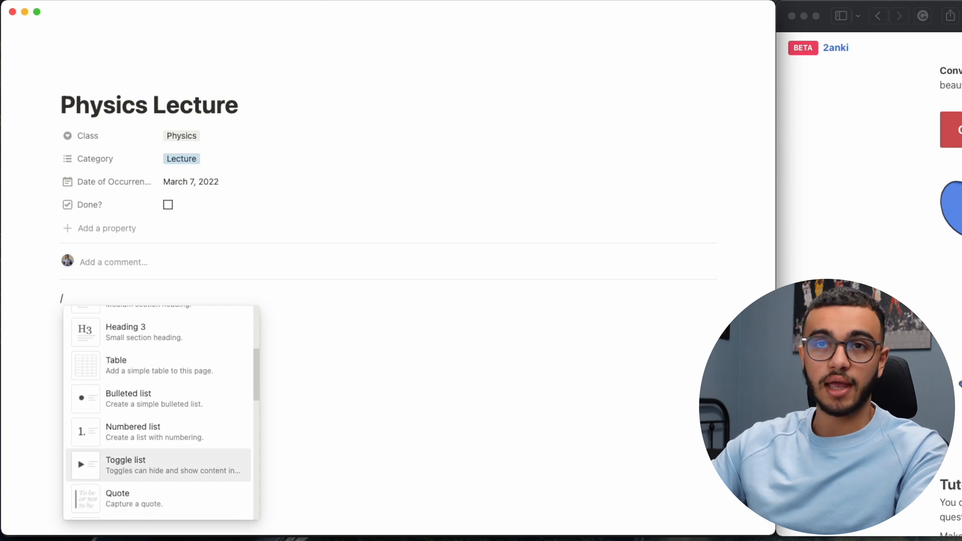
key("escape")
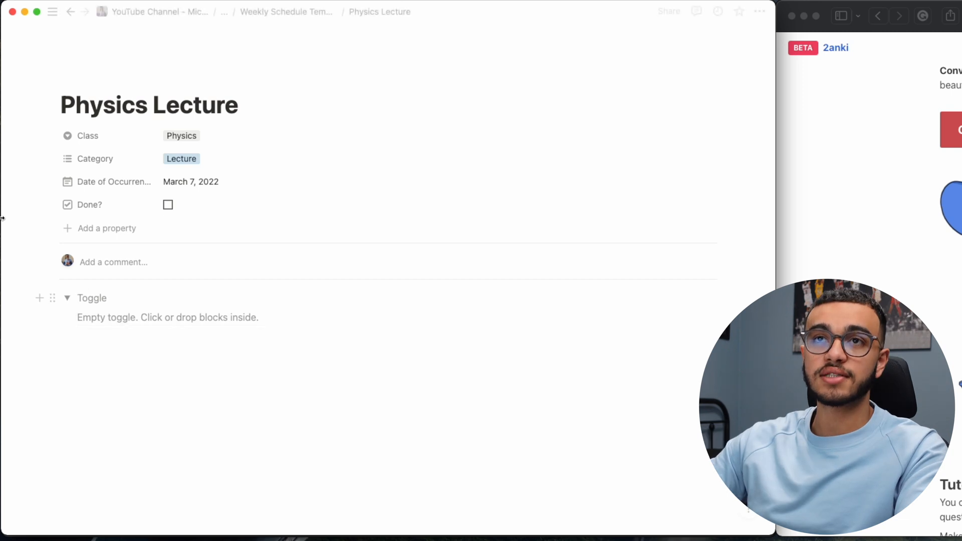
type("Bio")
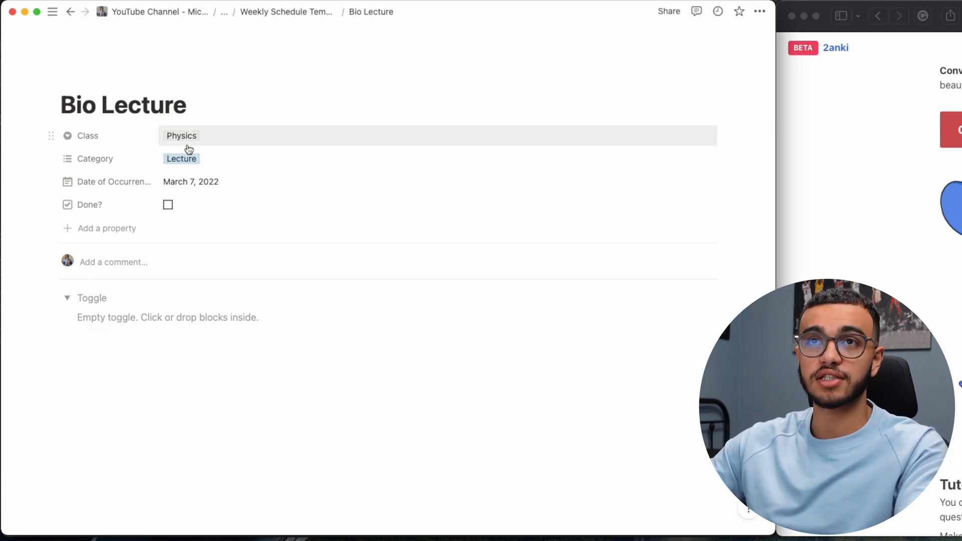
left_click(181, 136)
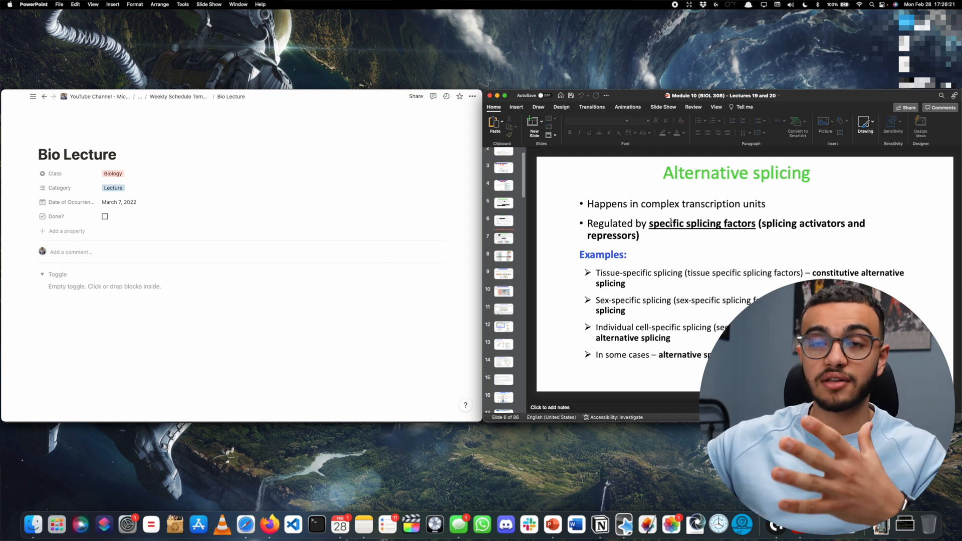
mouse_move(179, 306)
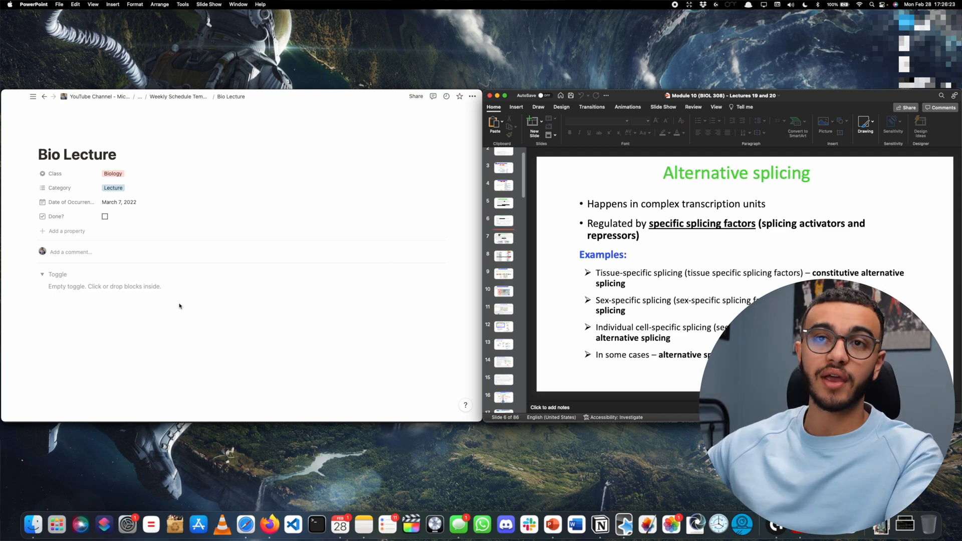
Step: Title the toggle 'What is Alternative Splicing', paste its slide inside, and collapse it
type("What is AI")
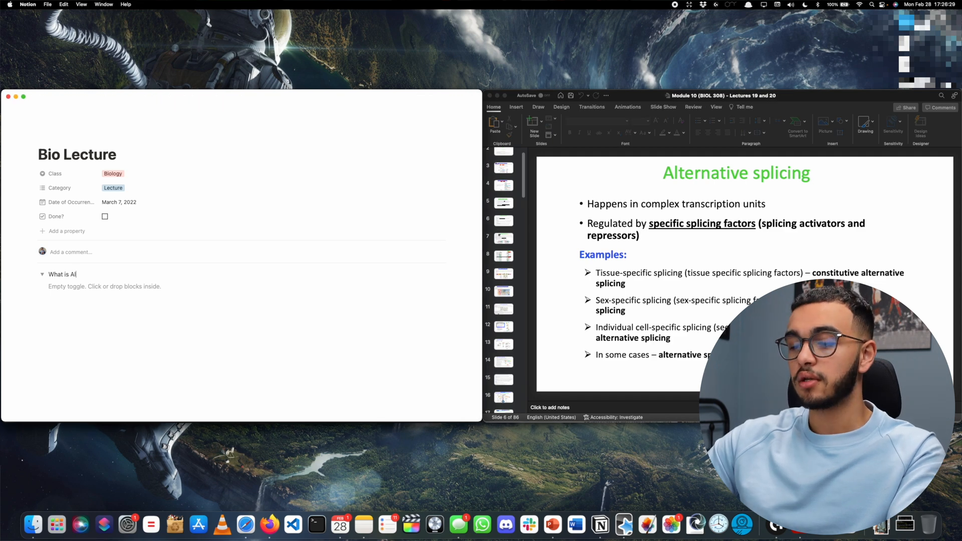
type("Alternative Splicing")
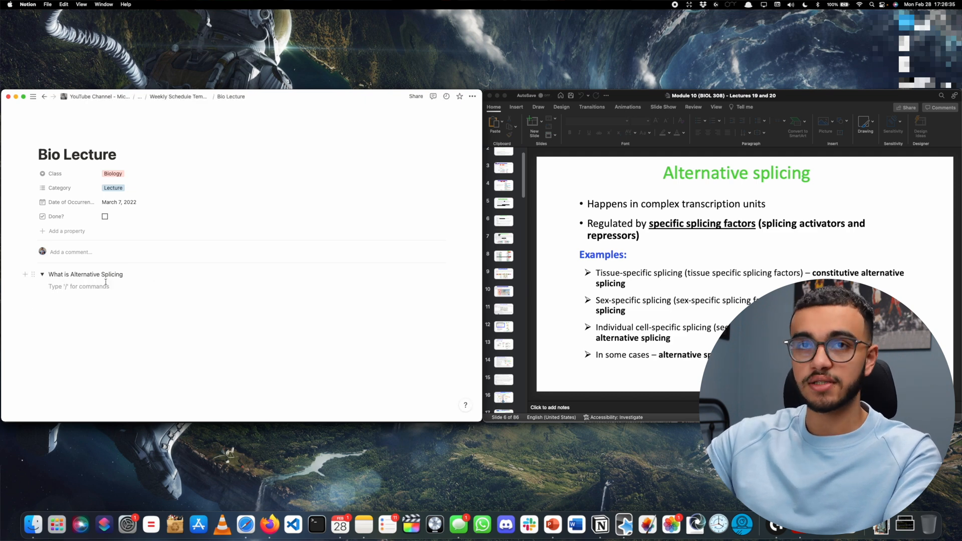
type("ehbfie")
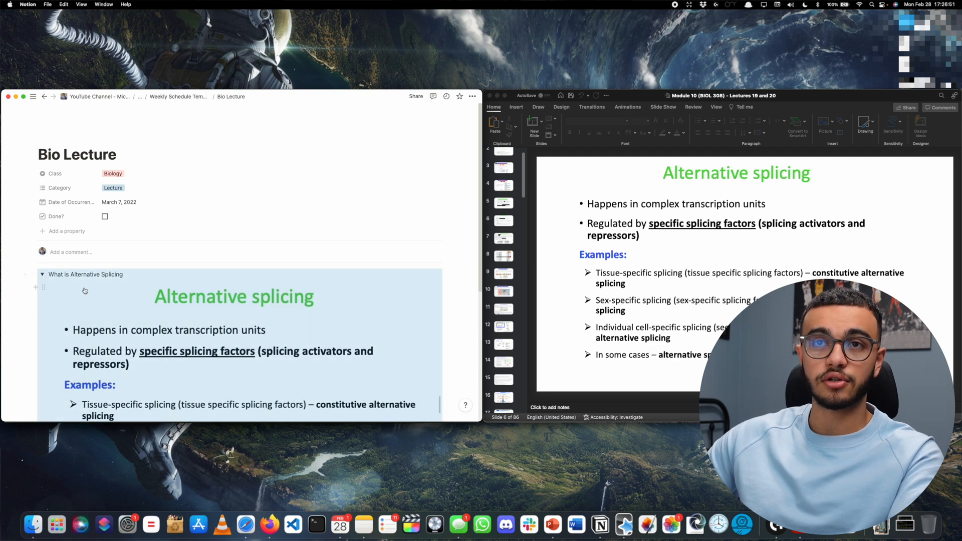
left_click(42, 274)
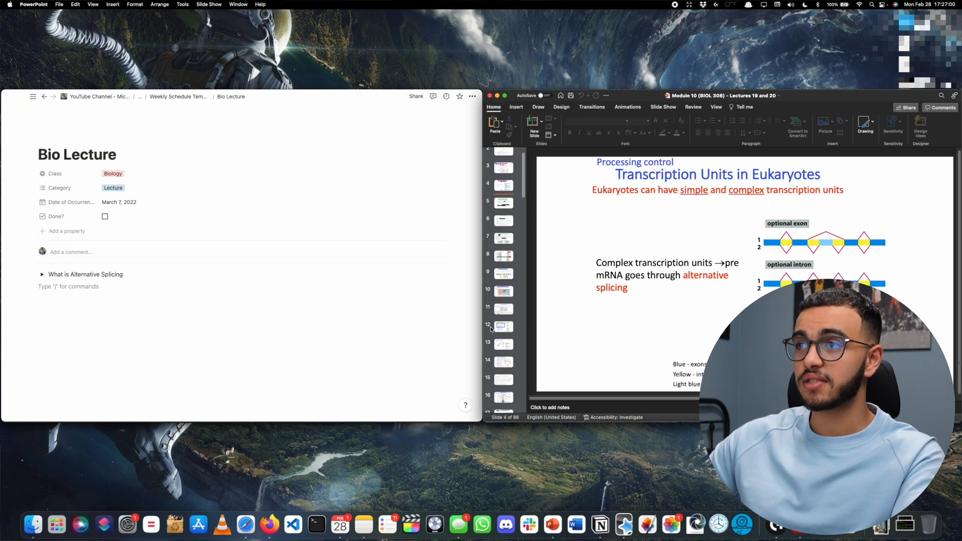
Step: Add a collapsed toggle 'What is the Process control of trans-splicing?' below the first question
left_click(502, 341)
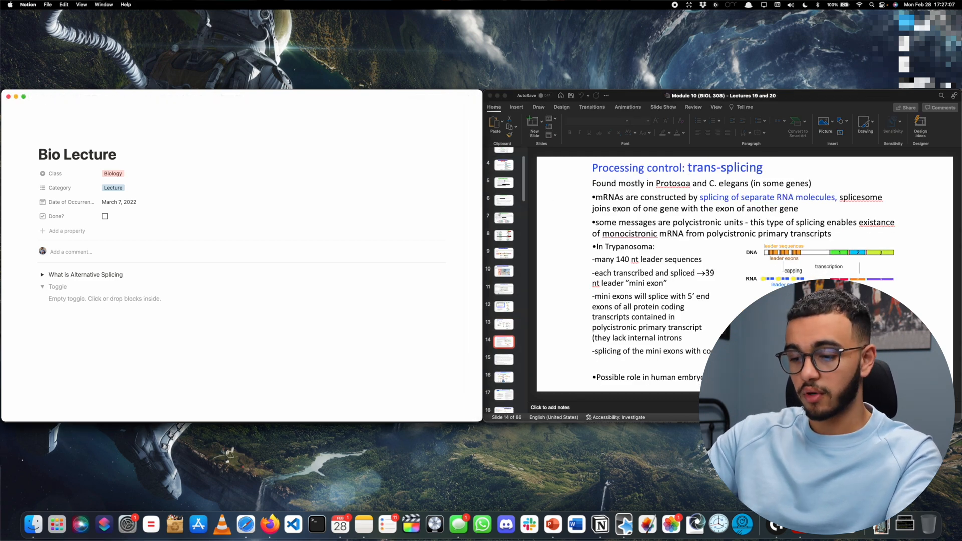
type("What is the Process control of")
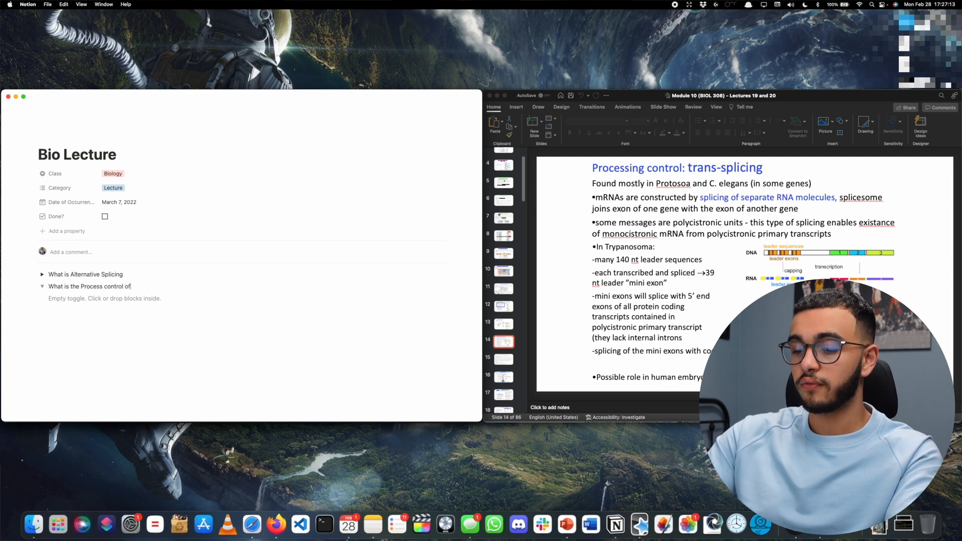
type("trans-splicing")
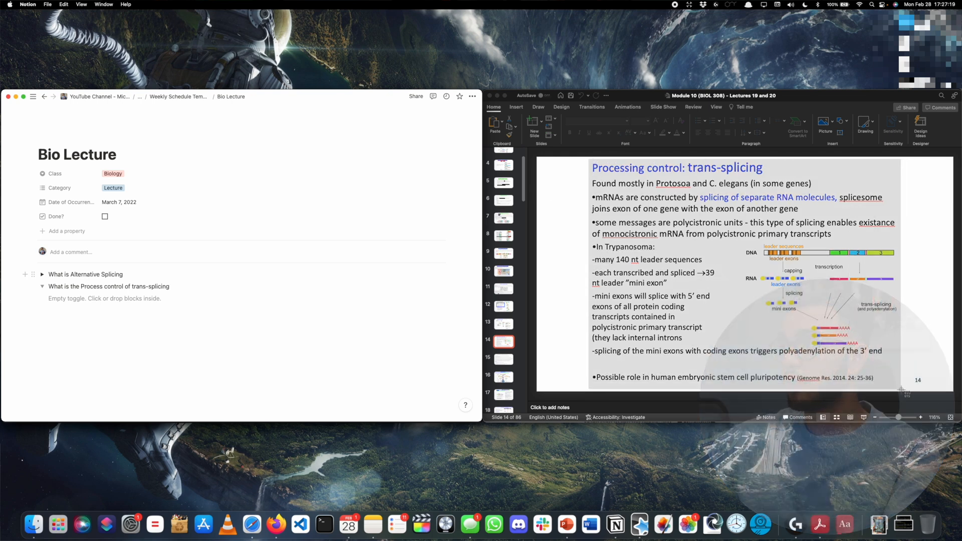
left_click(104, 302)
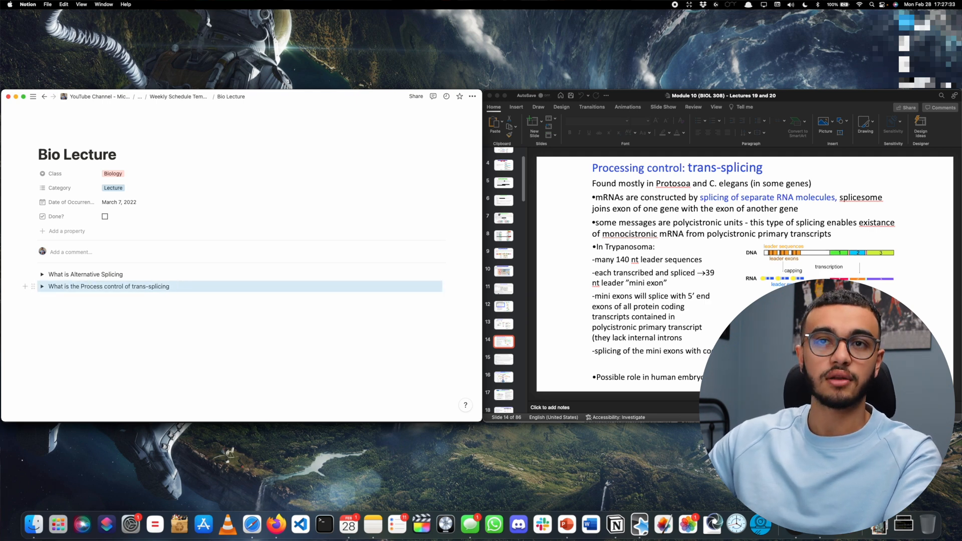
type("?")
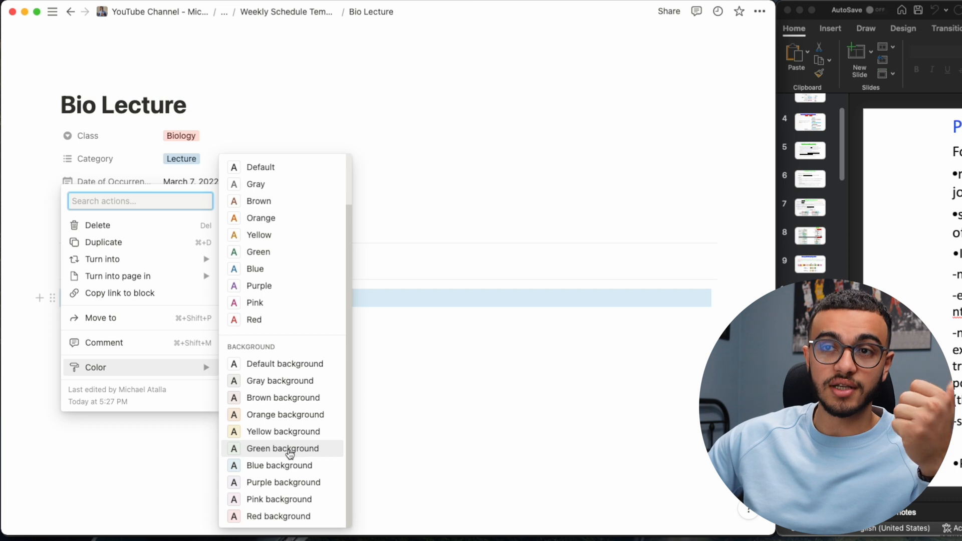
Step: Give the Alternative Splicing toggle a green background and bring up the trans-splicing toggle's colours
left_click(282, 447)
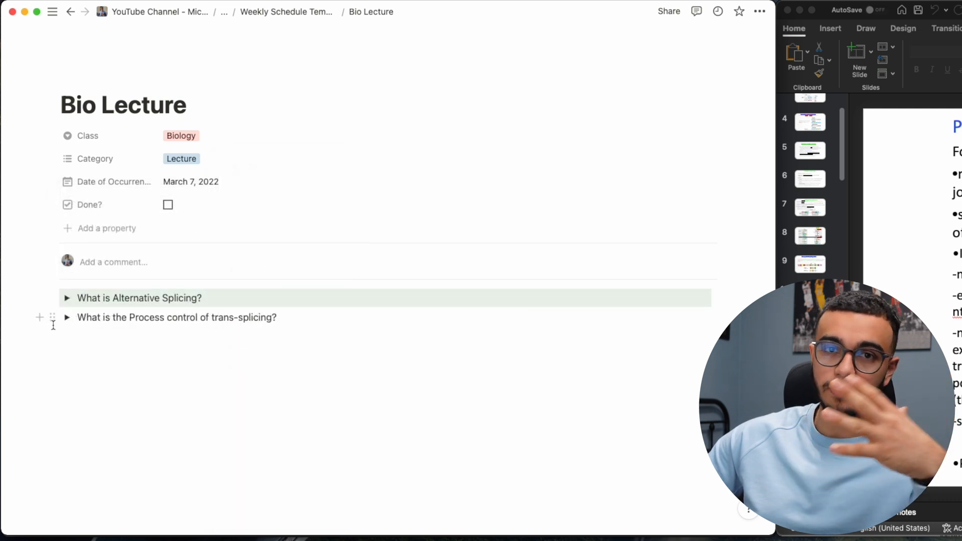
left_click(52, 317)
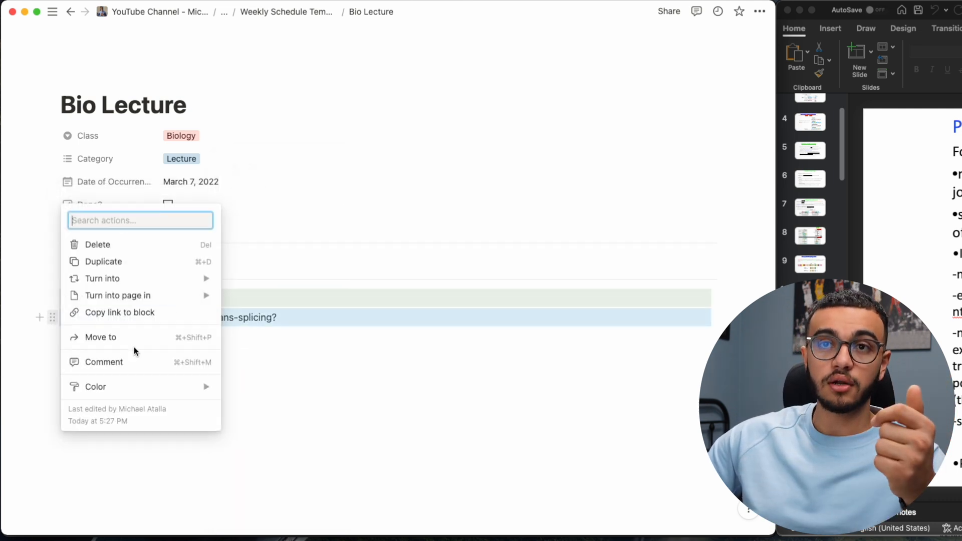
left_click(288, 435)
type("What is the Role of 5' methyl cap in transport from nucleus?")
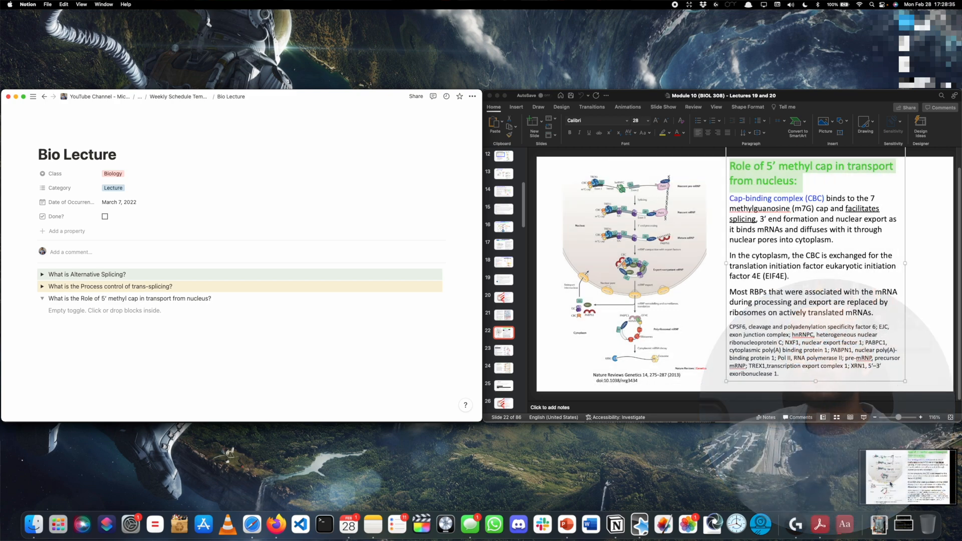
left_click(42, 300)
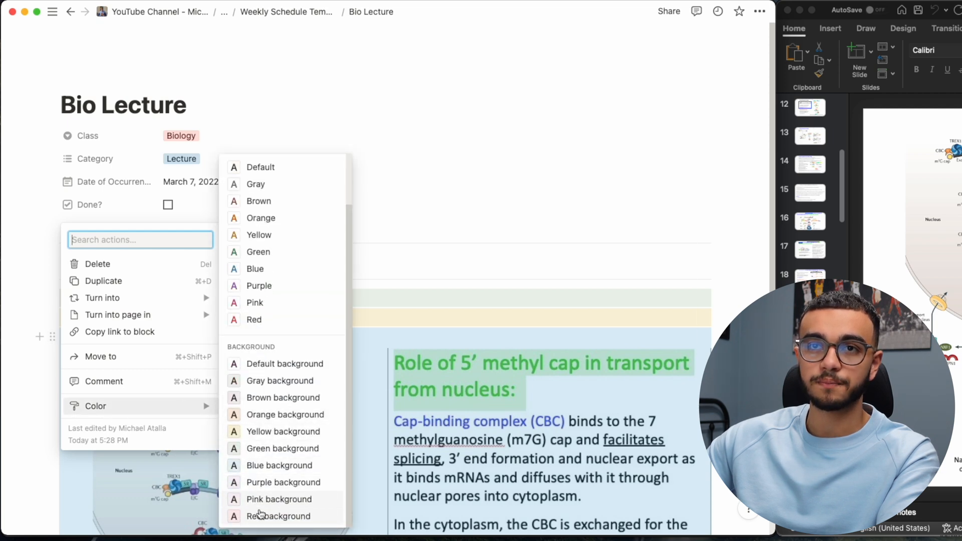
left_click(276, 516)
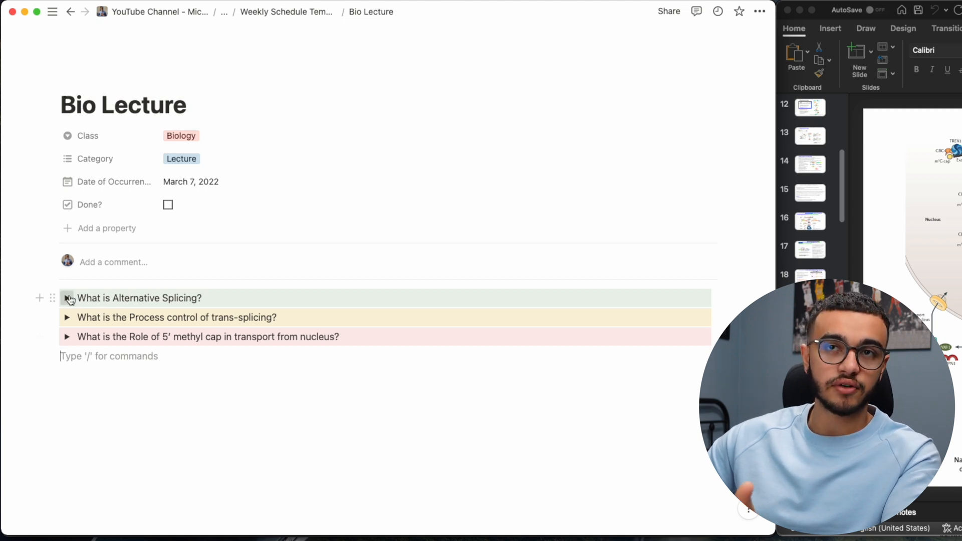
left_click(67, 317)
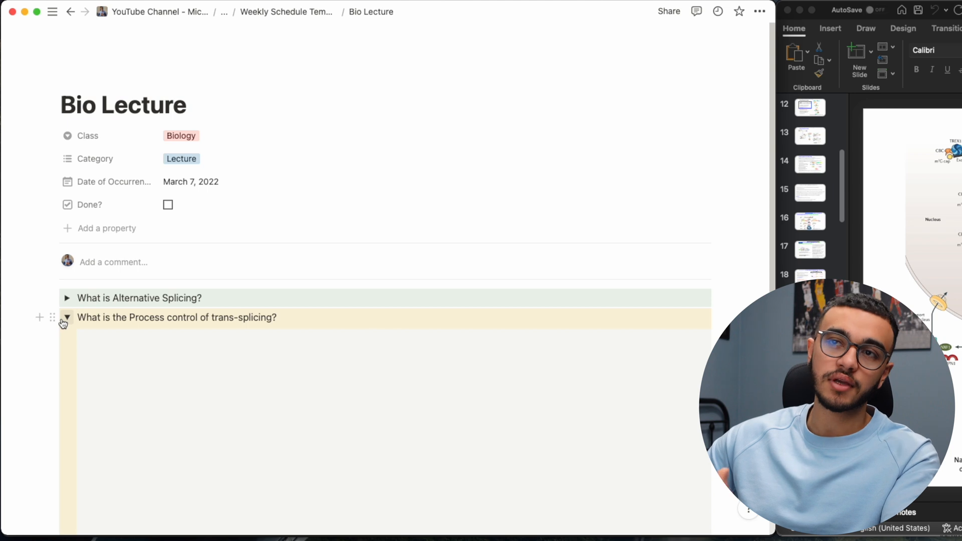
left_click(66, 317)
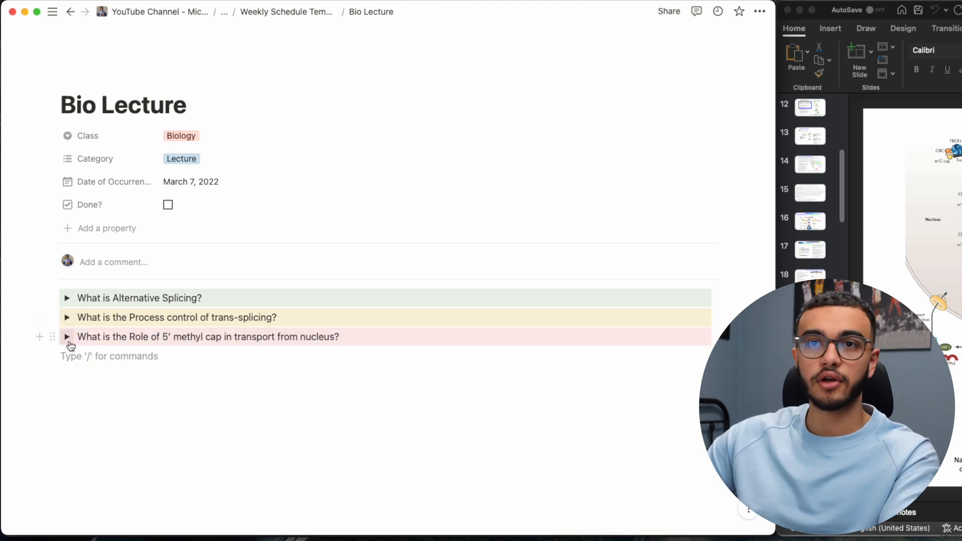
left_click(67, 336)
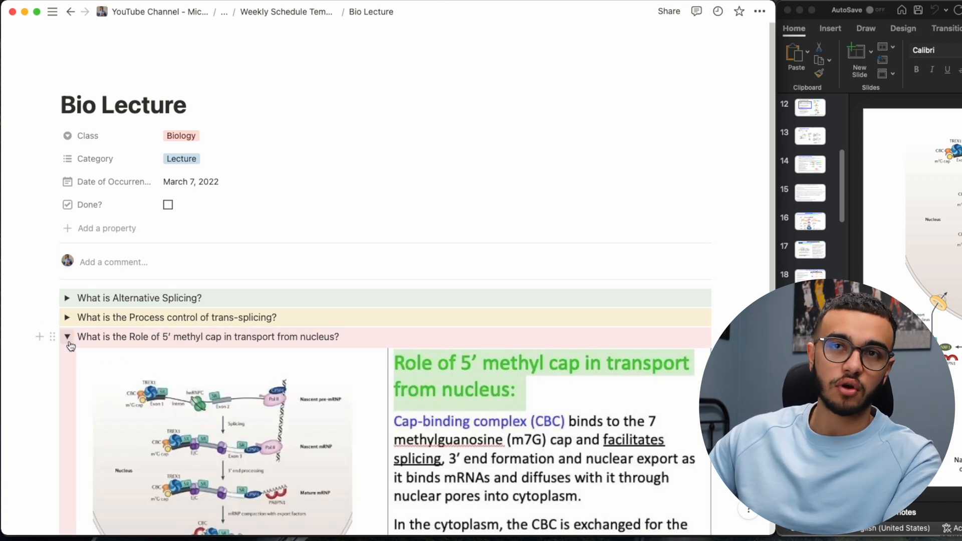
left_click(67, 336)
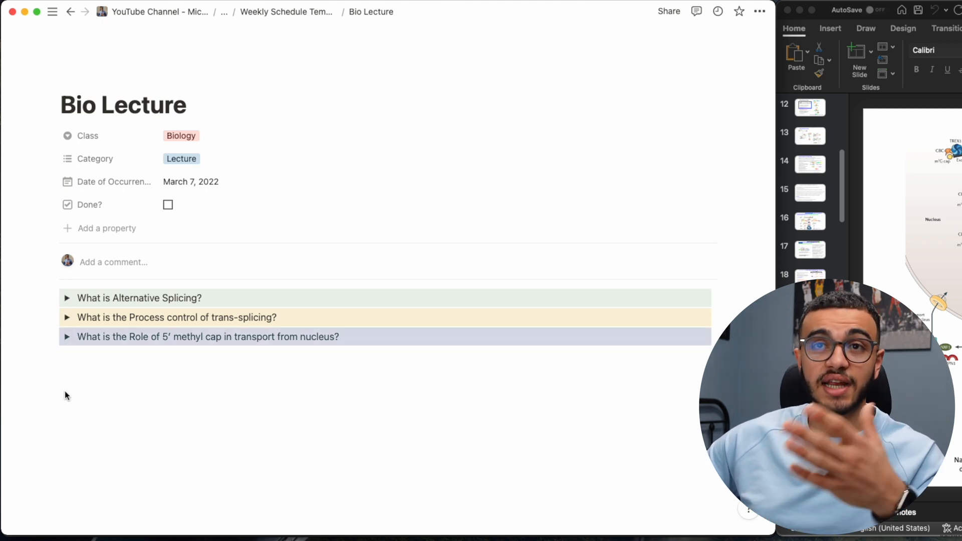
mouse_move(54, 336)
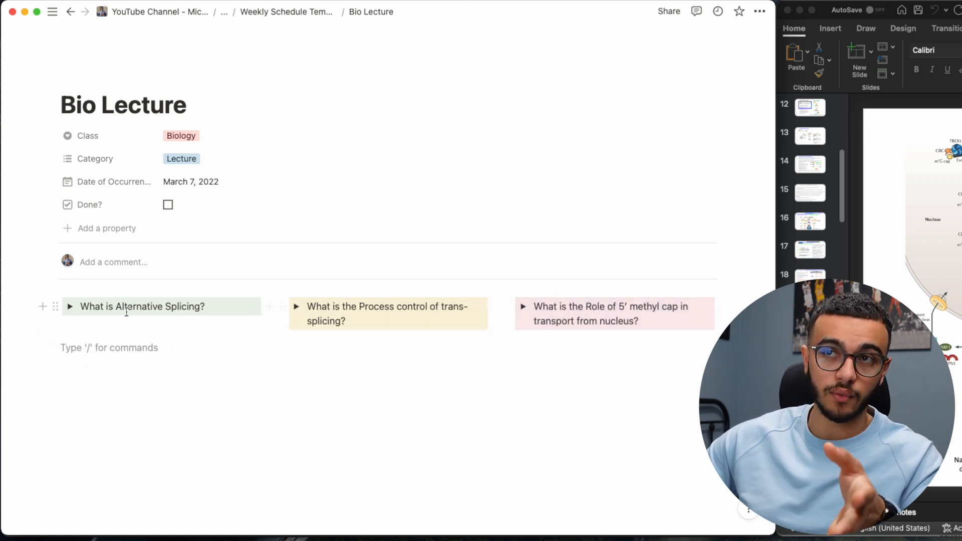
Step: Add the column headings 'Good' and 'Eh..' above the question columns
left_click(53, 12)
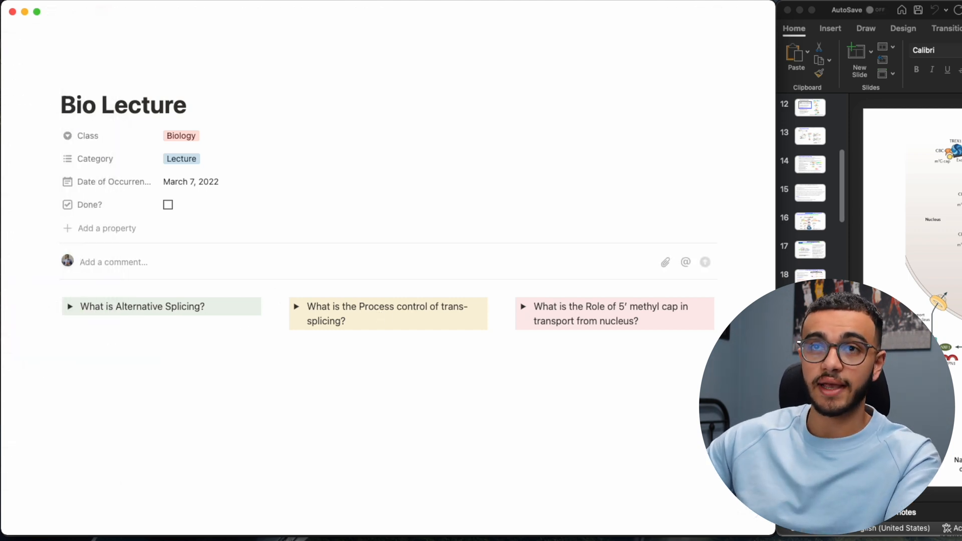
type("Good")
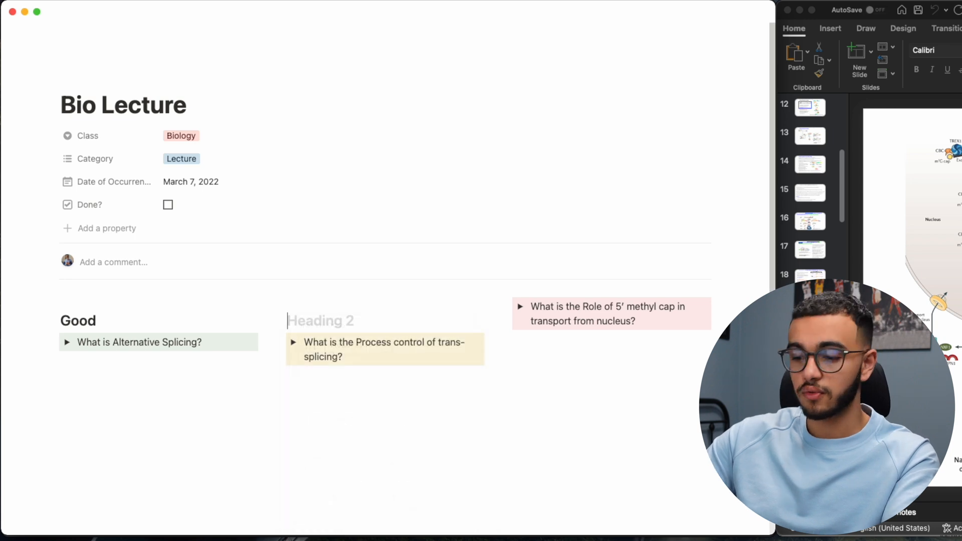
type("EH")
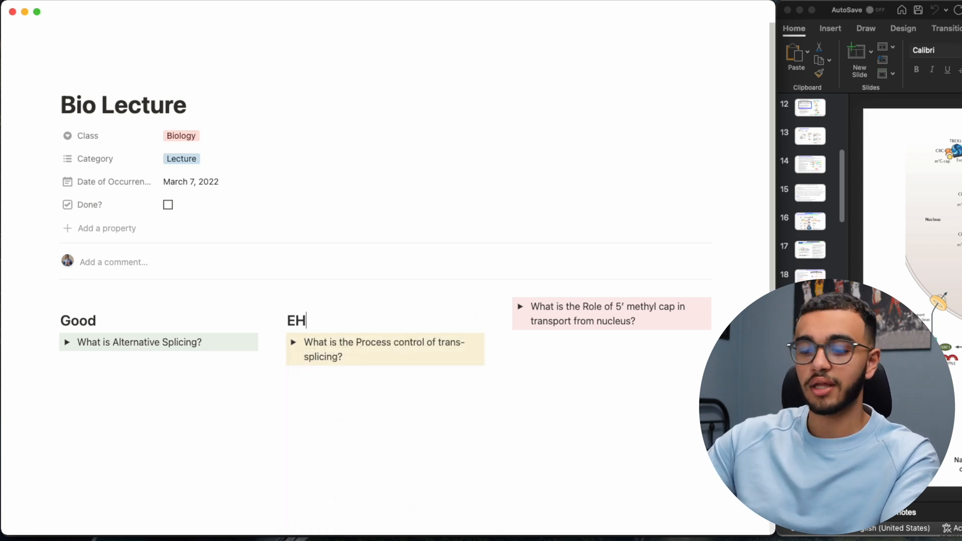
type("Eh..")
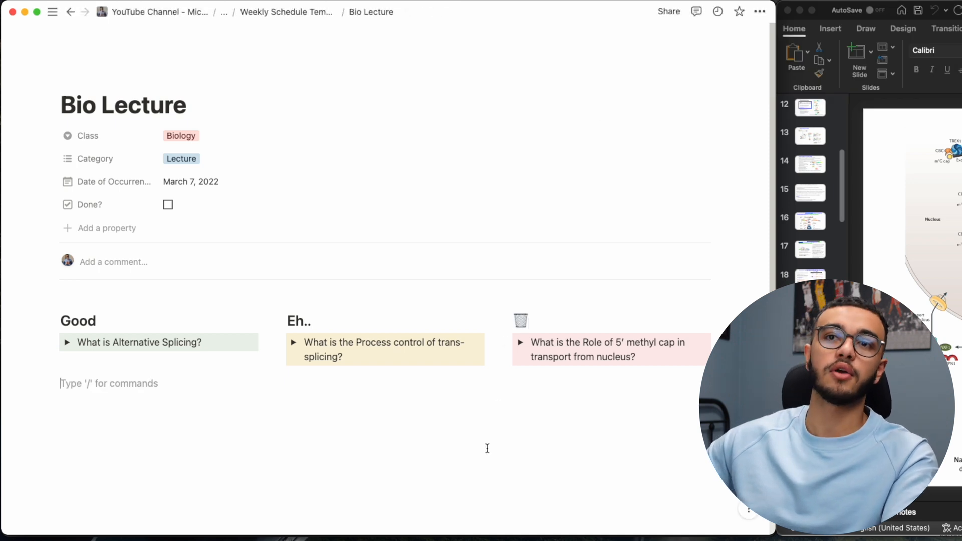
mouse_move(317, 315)
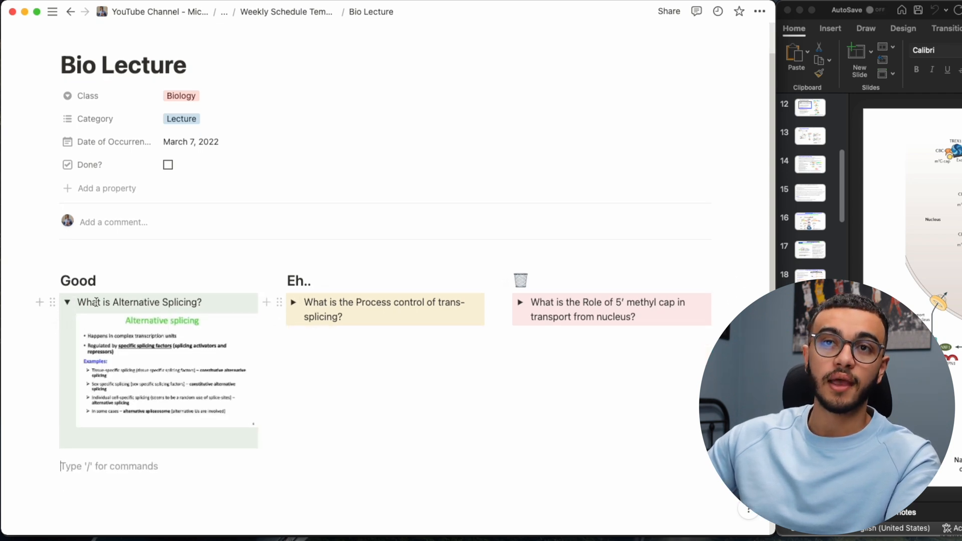
Step: Move Alternative Splicing into the Eh.. column and trans-splicing into the Good column
left_click(67, 301)
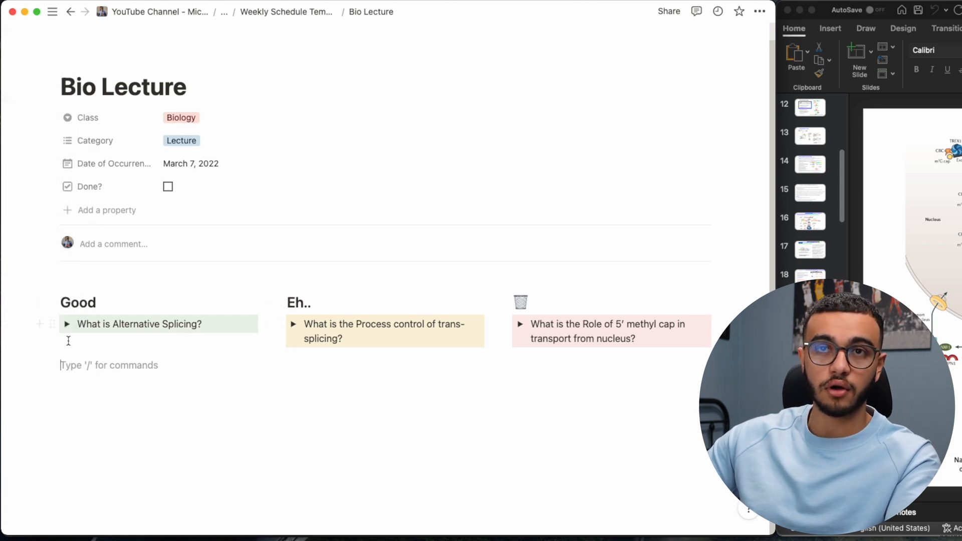
left_click_drag(139, 324, 383, 338)
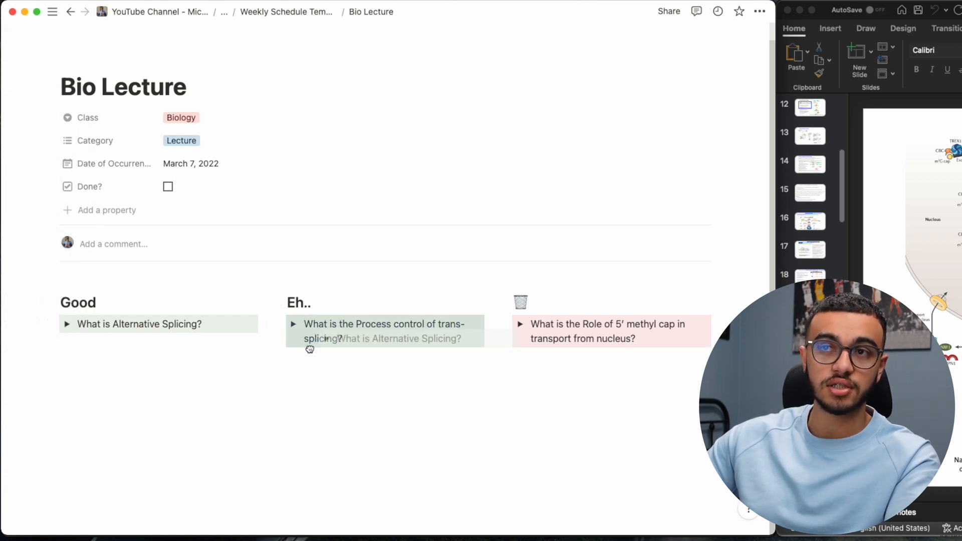
left_click_drag(139, 324, 385, 350)
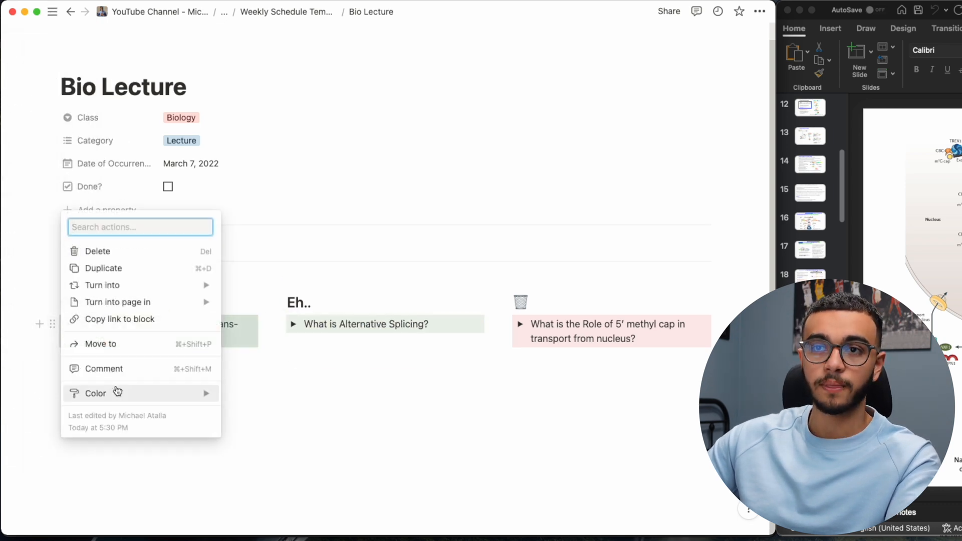
Step: Give the Good column heading a green background
left_click(96, 393)
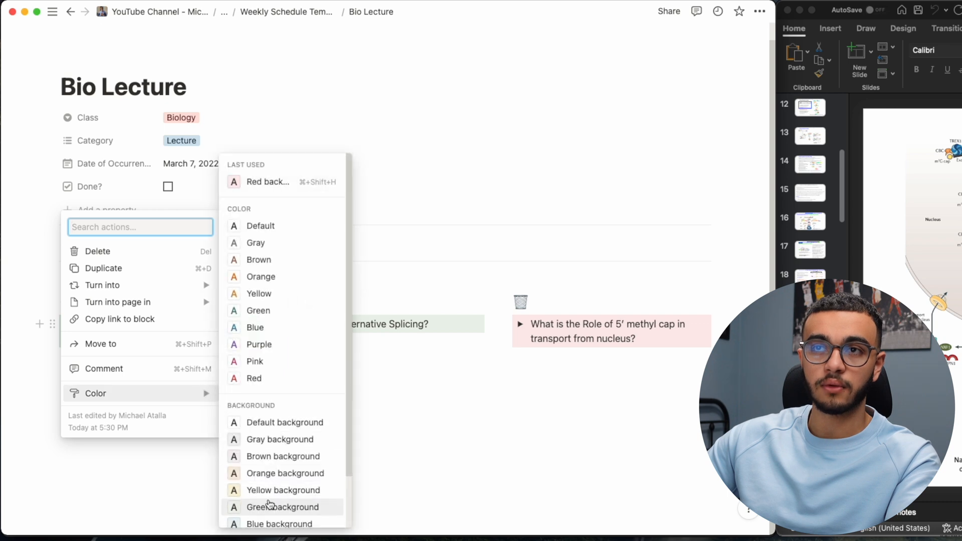
left_click(282, 506)
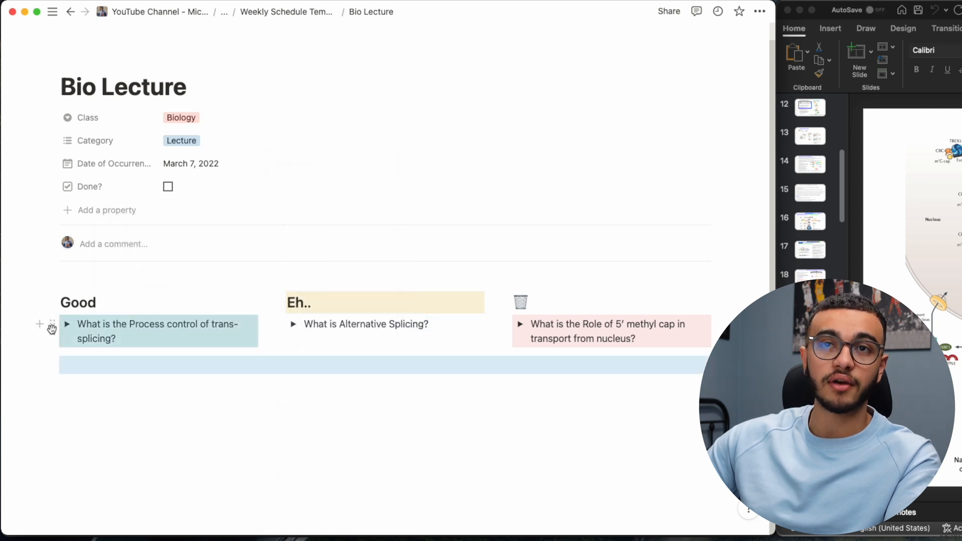
left_click(52, 324)
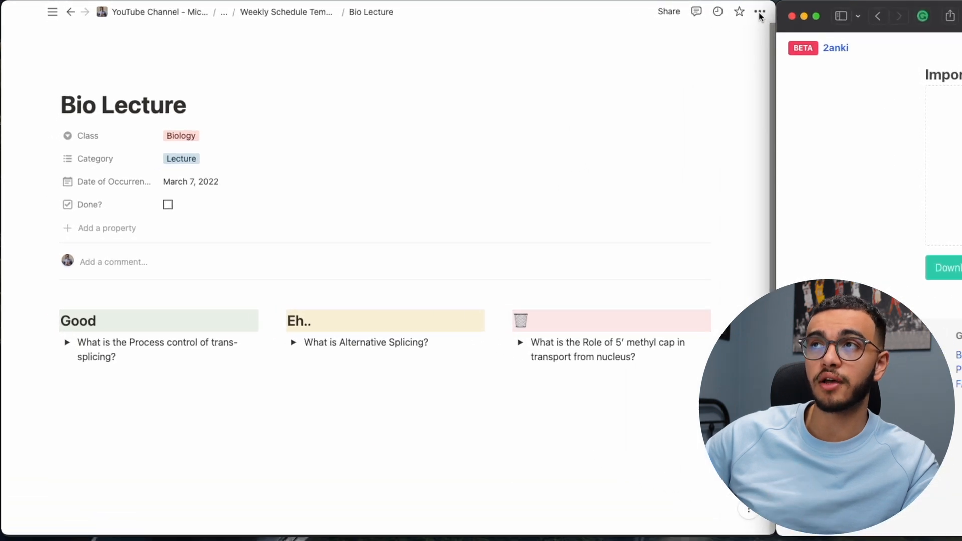
Step: Export the Bio Lecture page with subpages to Downloads and select the file in 2anki
left_click(759, 11)
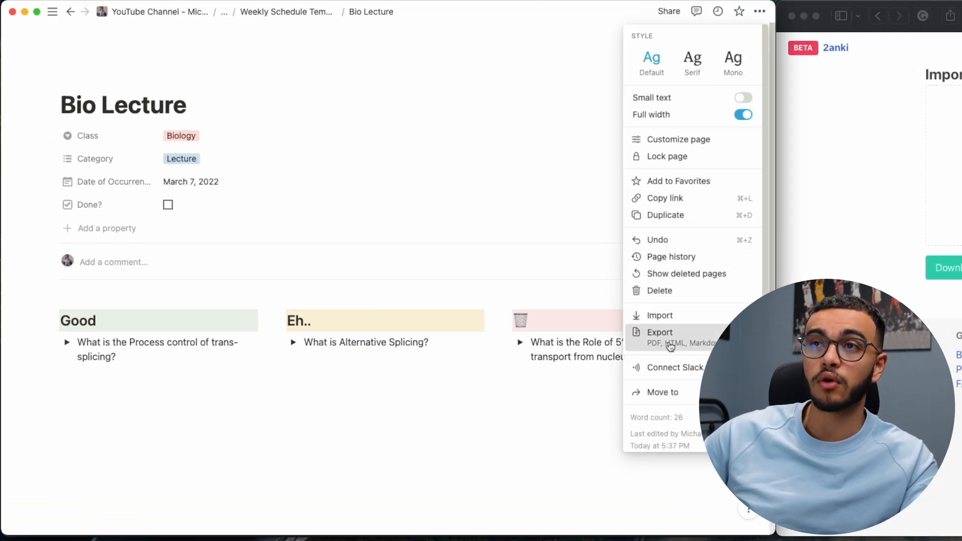
left_click(659, 331)
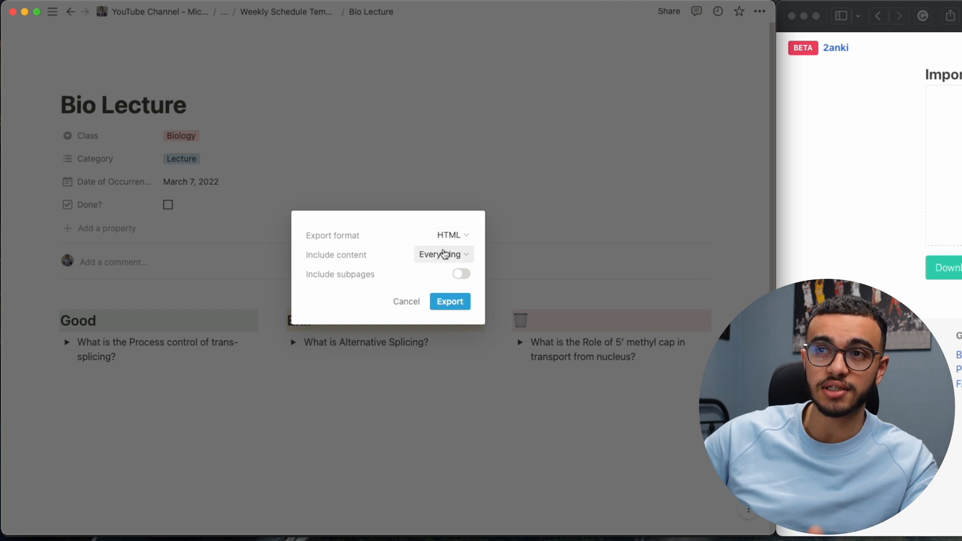
left_click(460, 274)
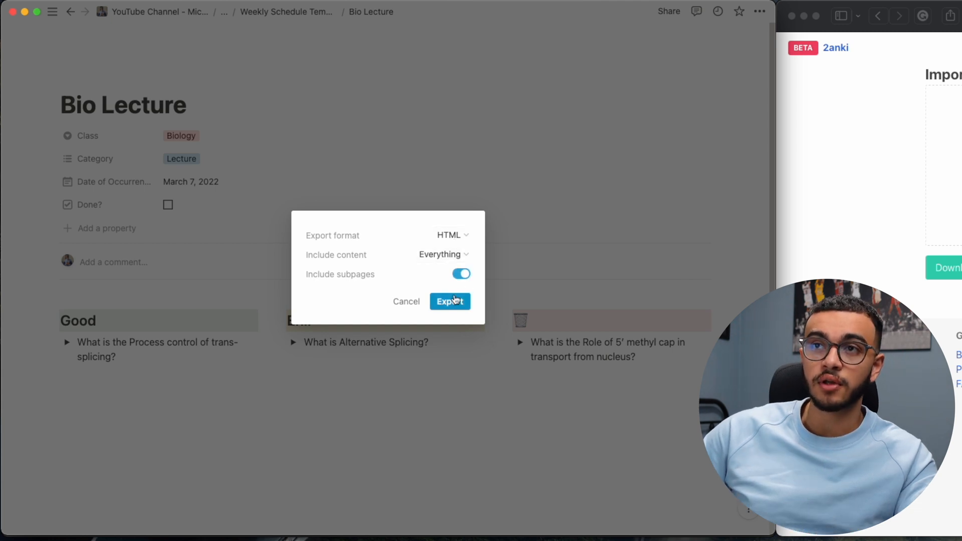
left_click(449, 301)
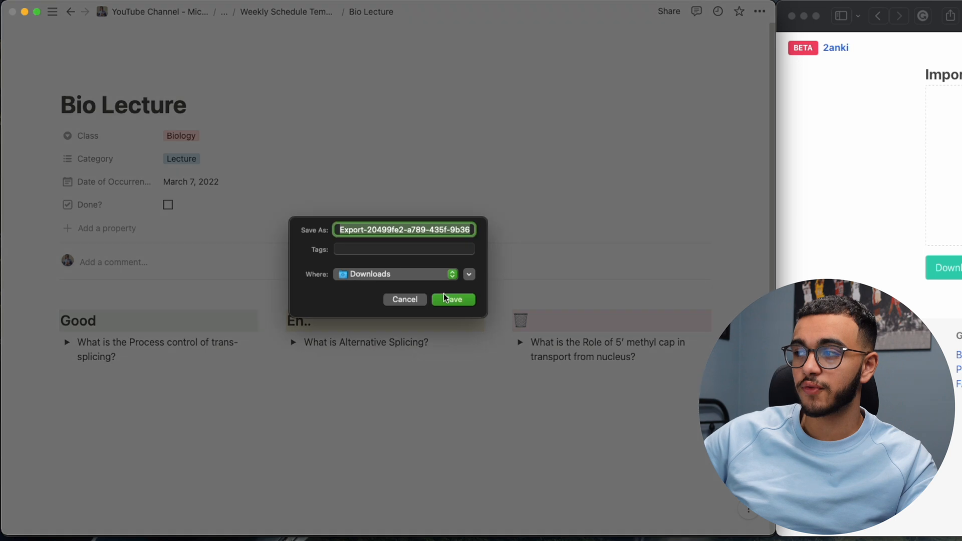
left_click(453, 299)
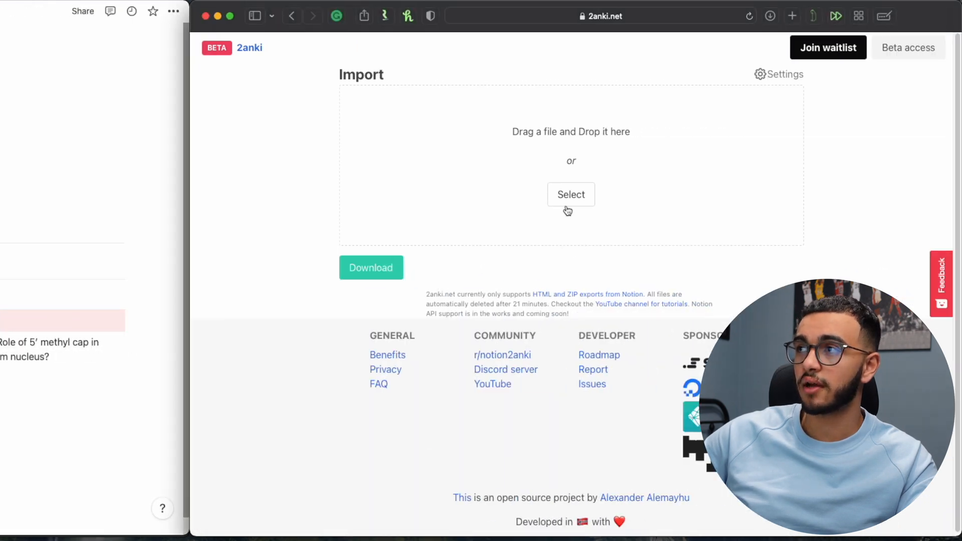
left_click(570, 194)
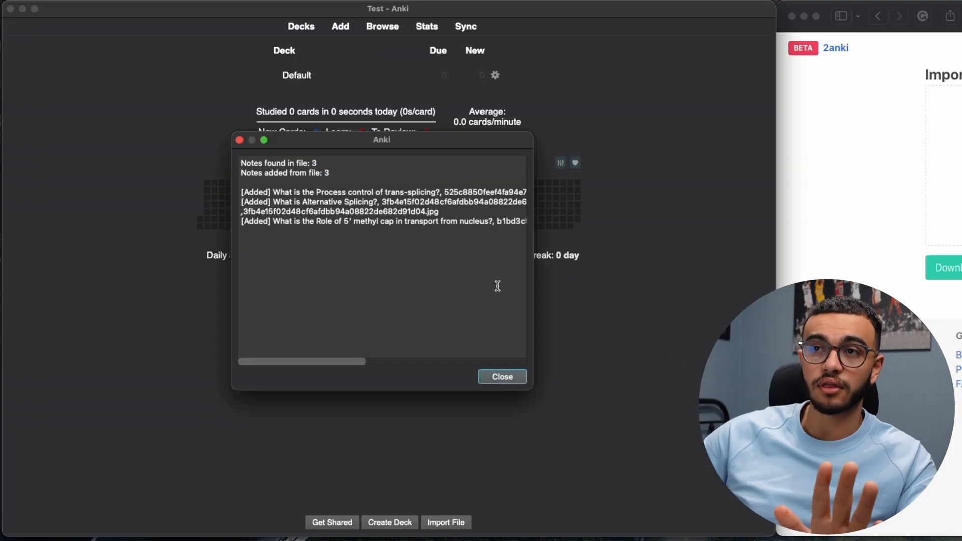
Step: Dismiss the import report, study the Bio Lecture deck, and rate the first card Good
left_click(501, 376)
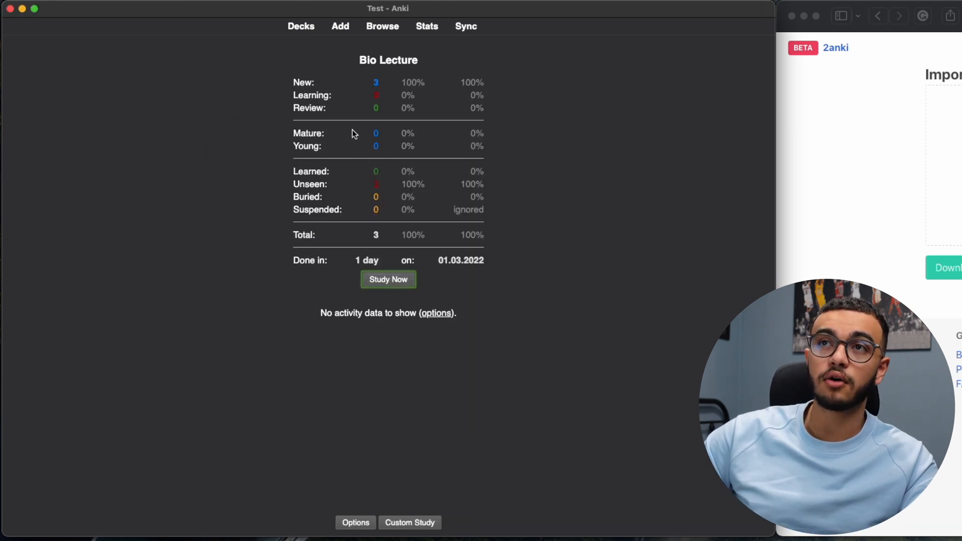
left_click(387, 279)
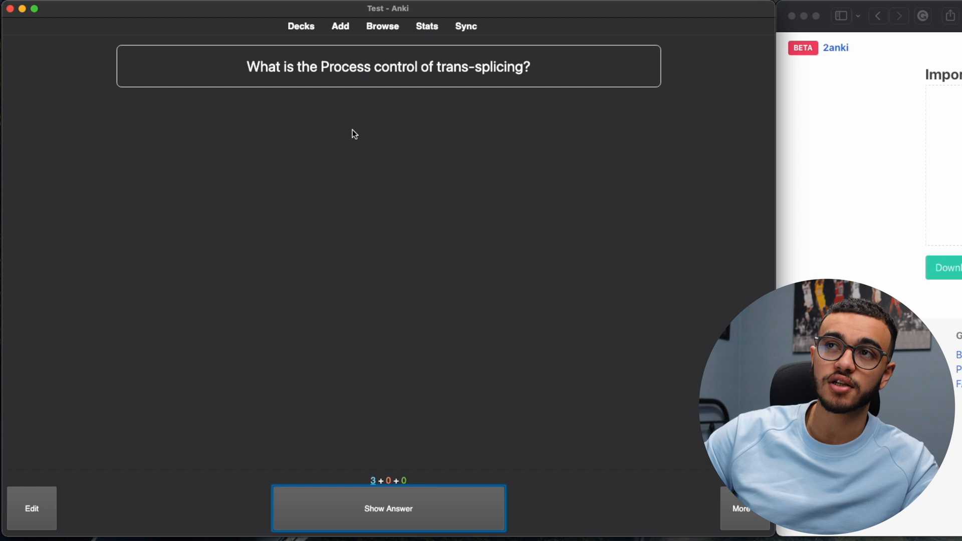
left_click(388, 507)
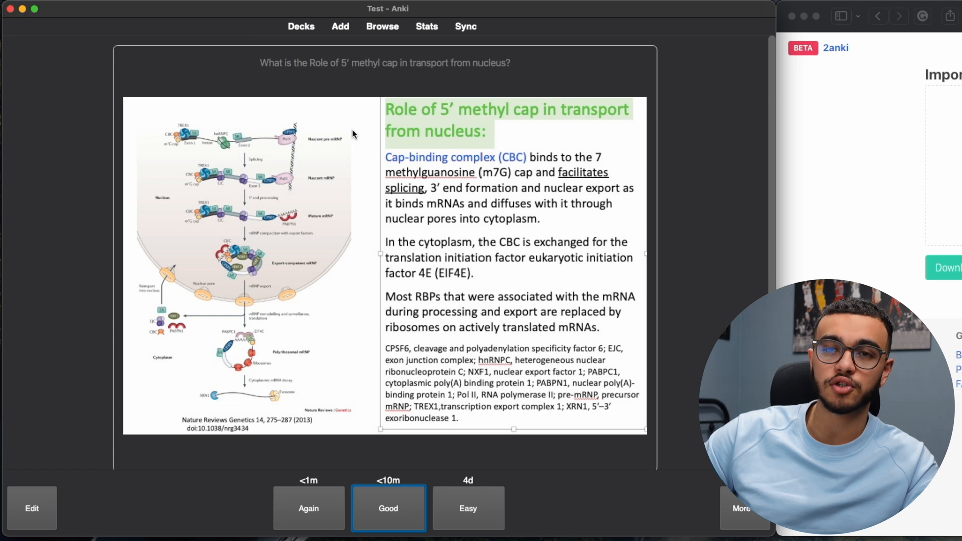
left_click(388, 508)
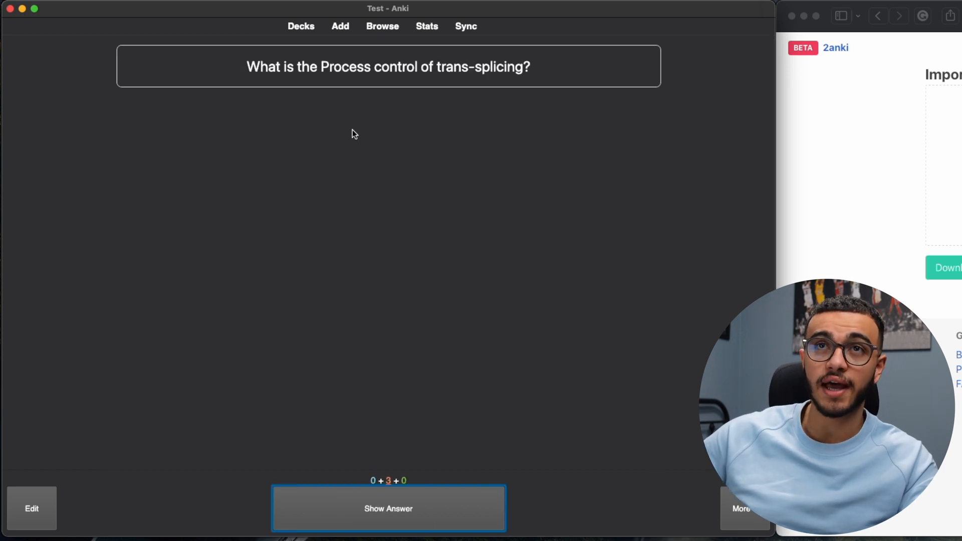